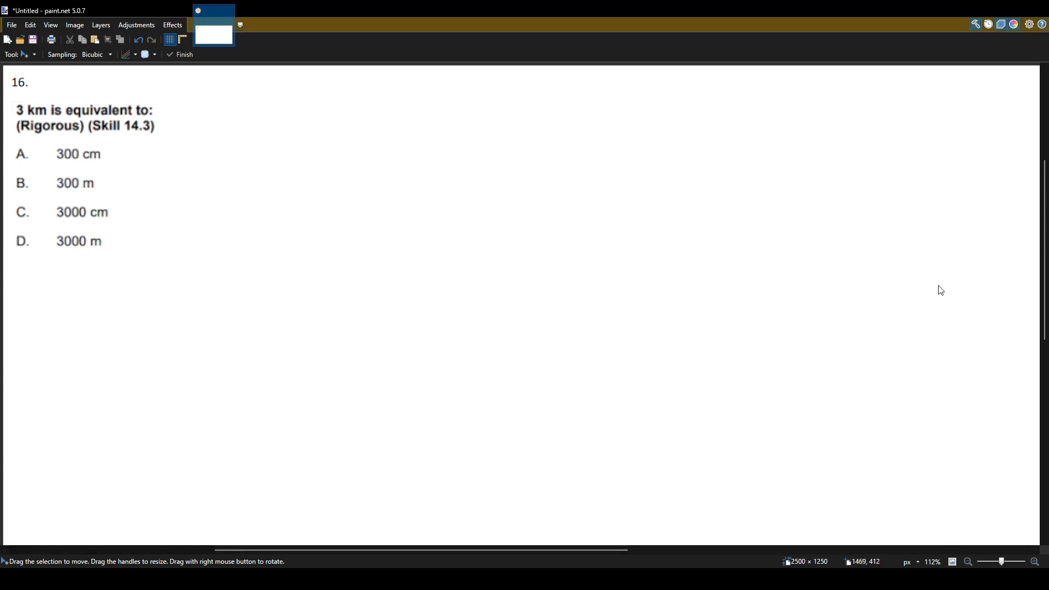
- Switch from Move Selection to the Paintbrush for freehand drawing on the worksheet
left_click(20, 54)
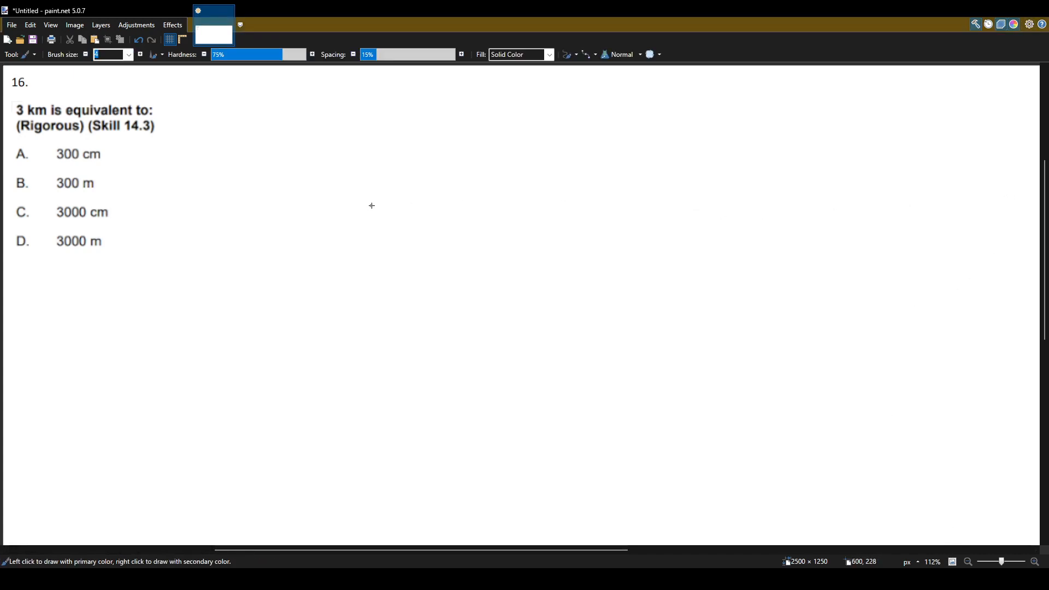
mouse_move(357, 196)
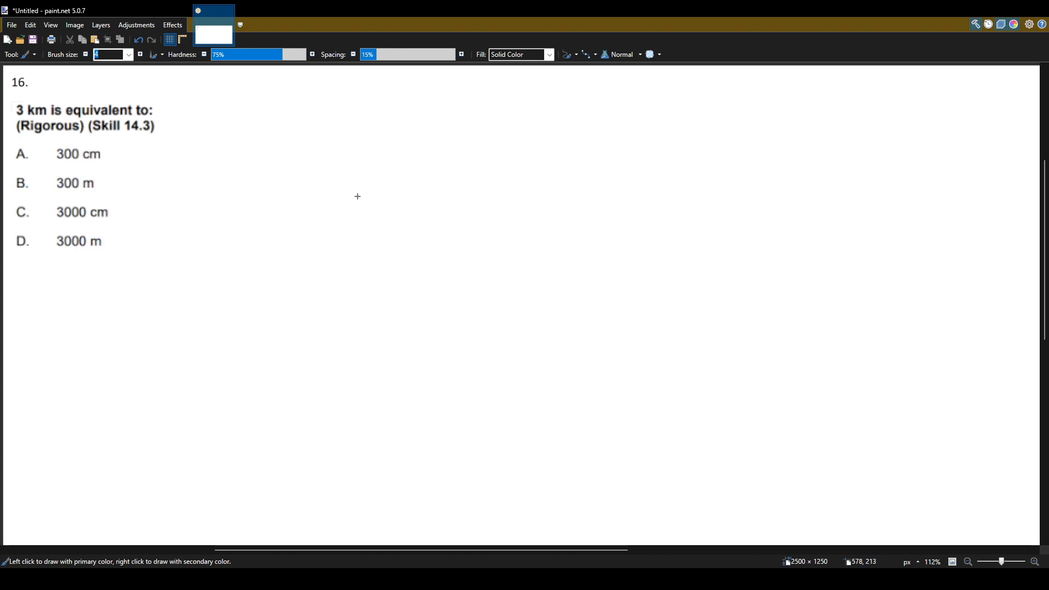
mouse_move(345, 208)
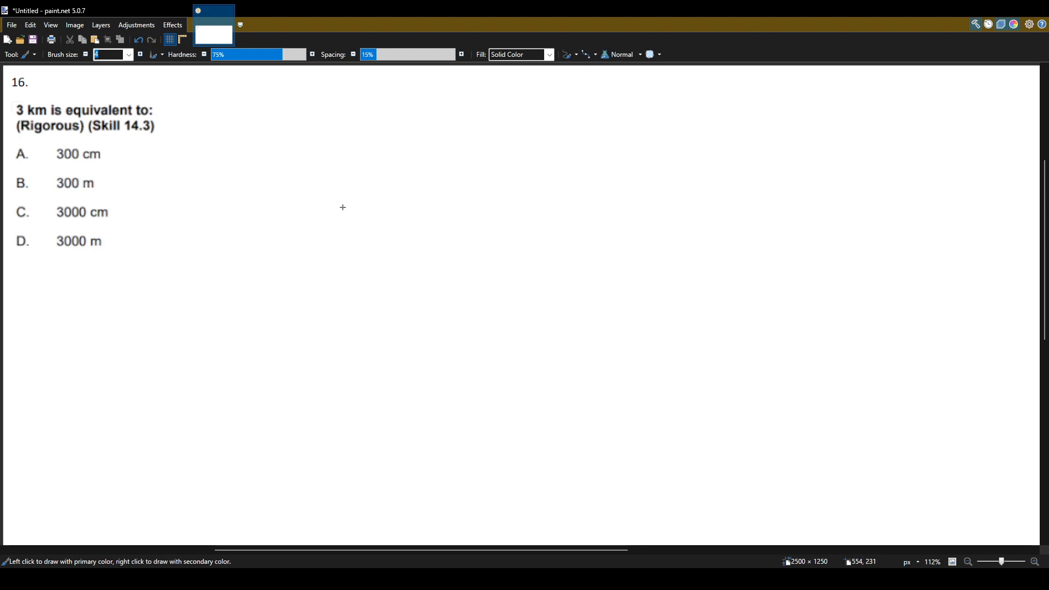
mouse_move(343, 341)
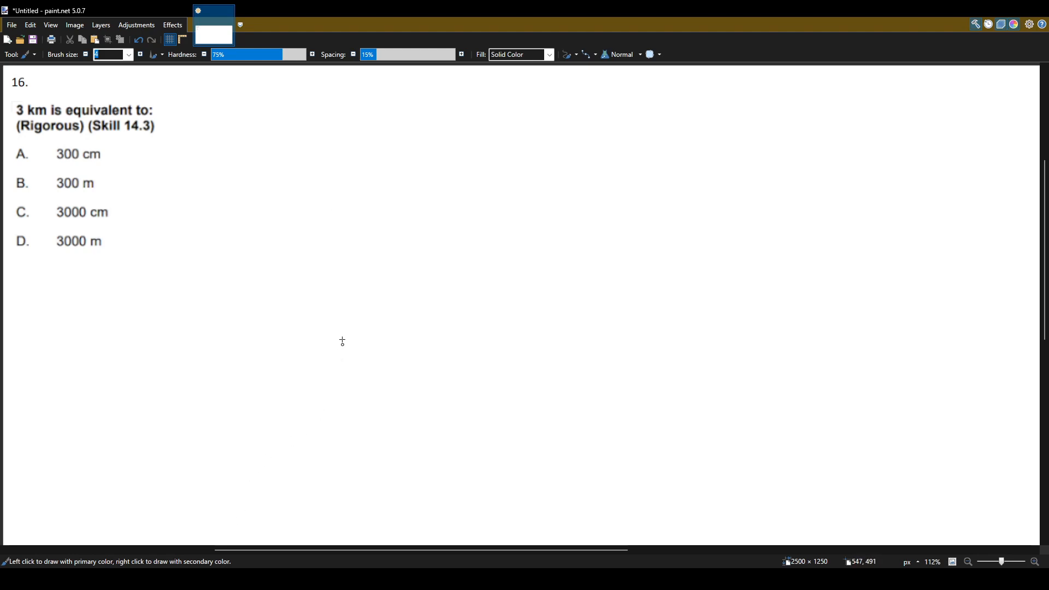
mouse_move(241, 146)
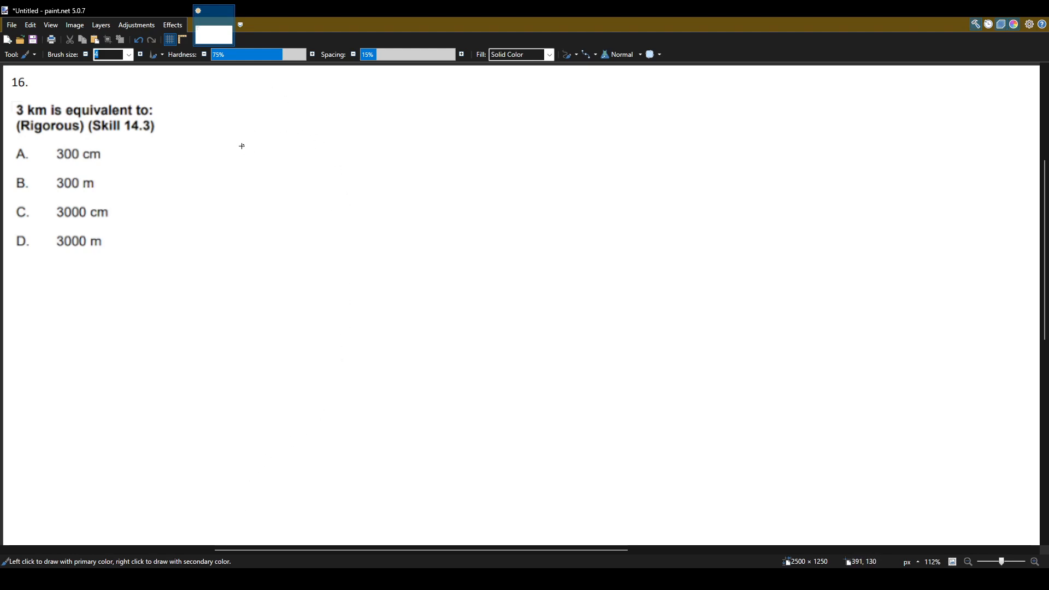
mouse_move(230, 116)
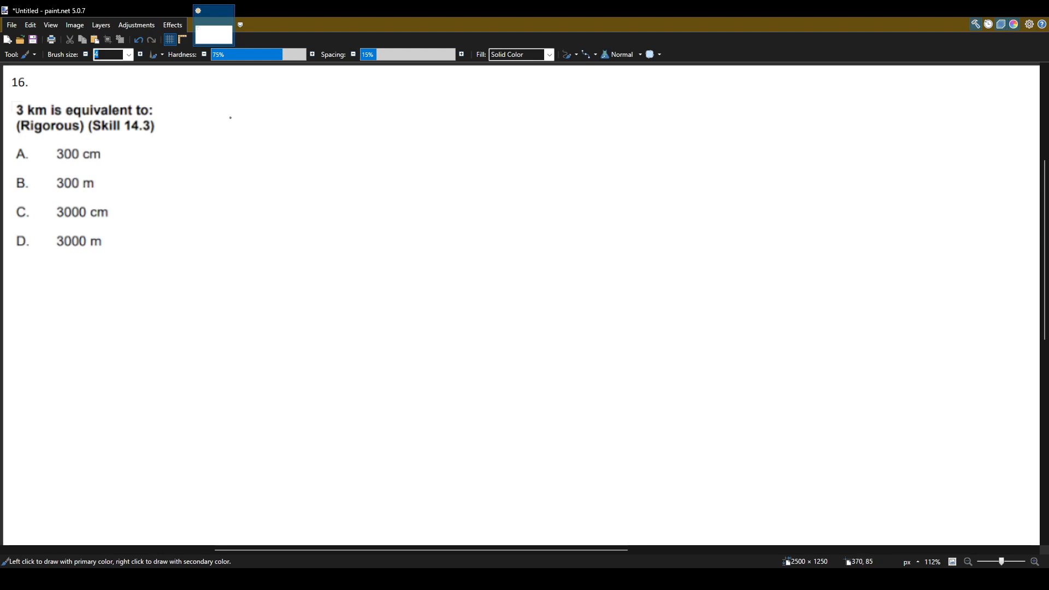
- Handwrite the letters K, H, D of the KHD=DCM mnemonic beside the question
left_click_drag(234, 124, 251, 157)
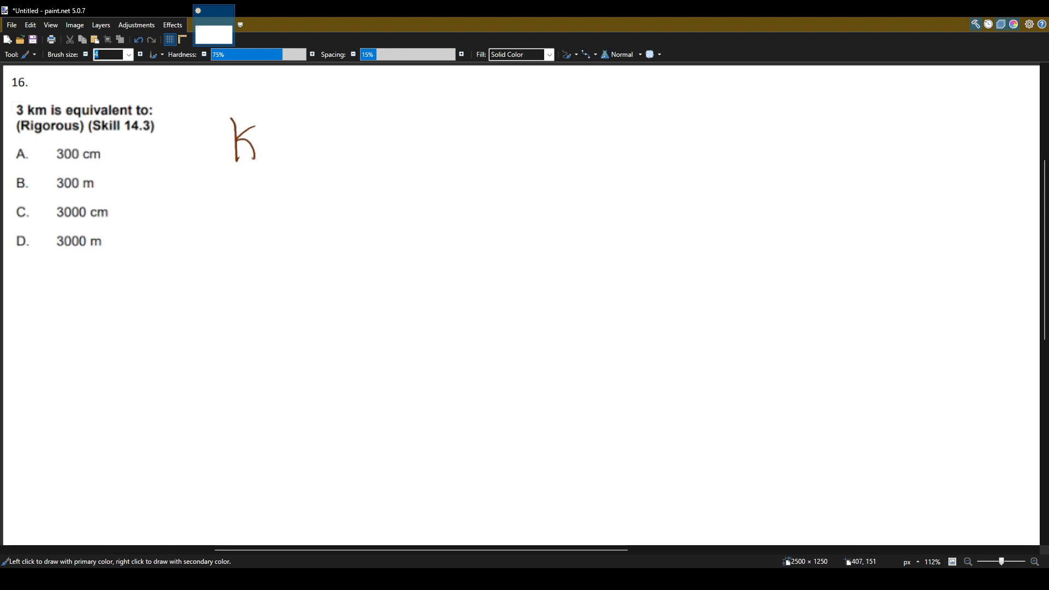
left_click_drag(268, 124, 267, 154)
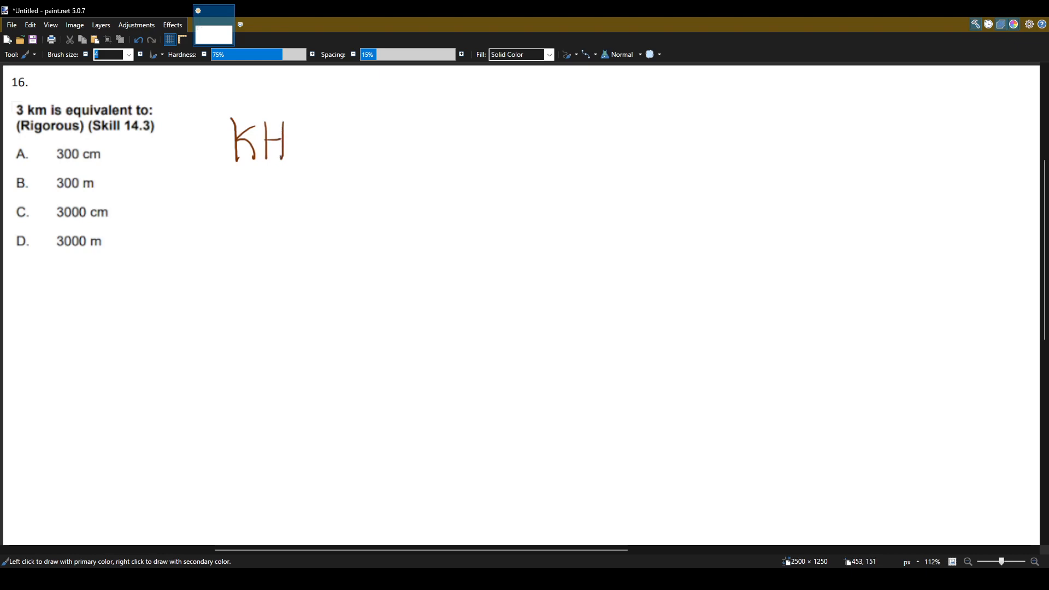
left_click_drag(294, 124, 308, 157)
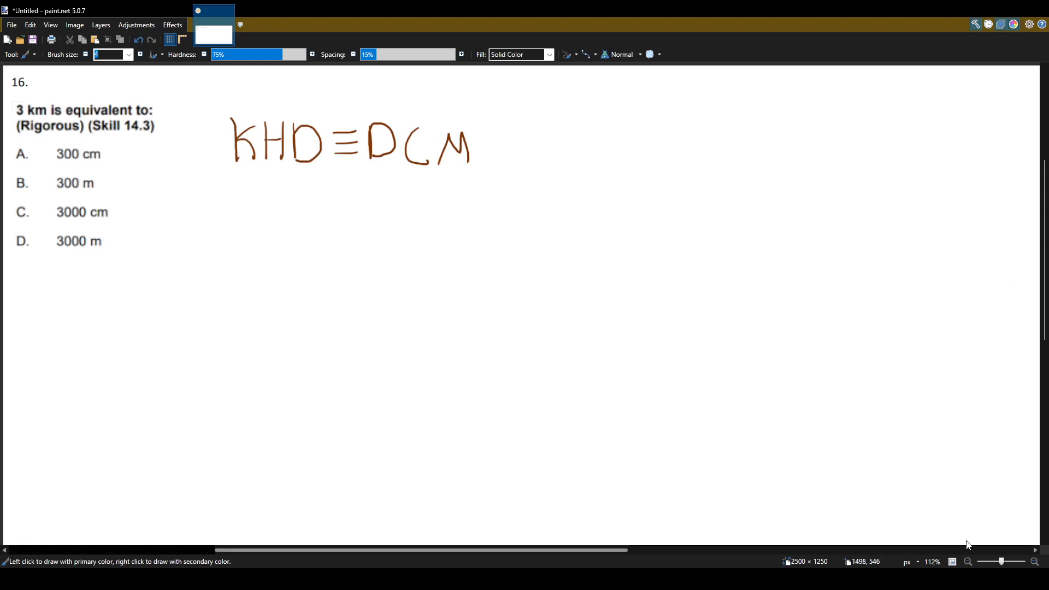
mouse_move(1015, 538)
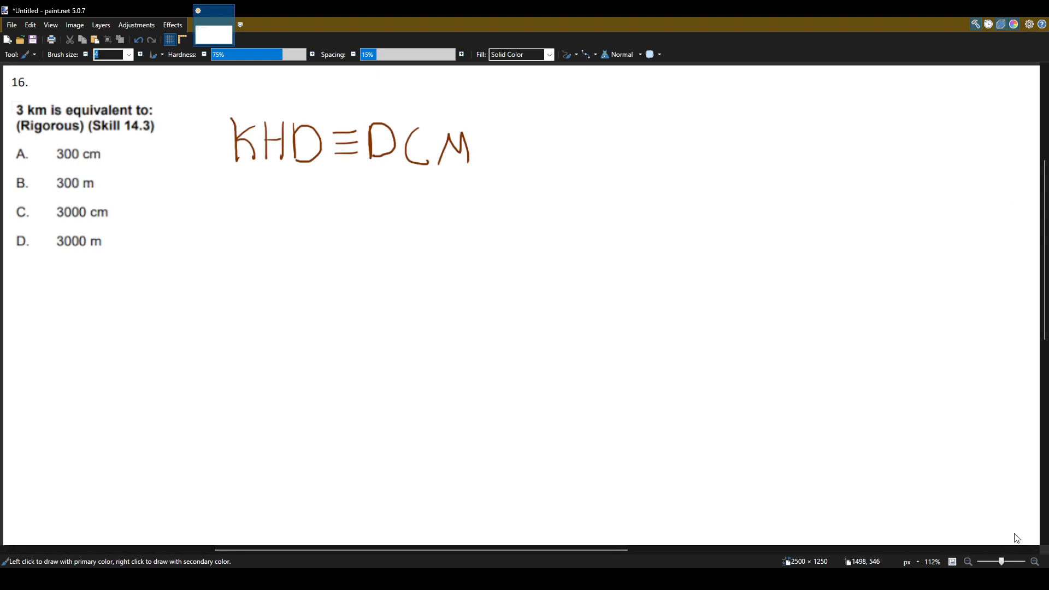
mouse_move(235, 179)
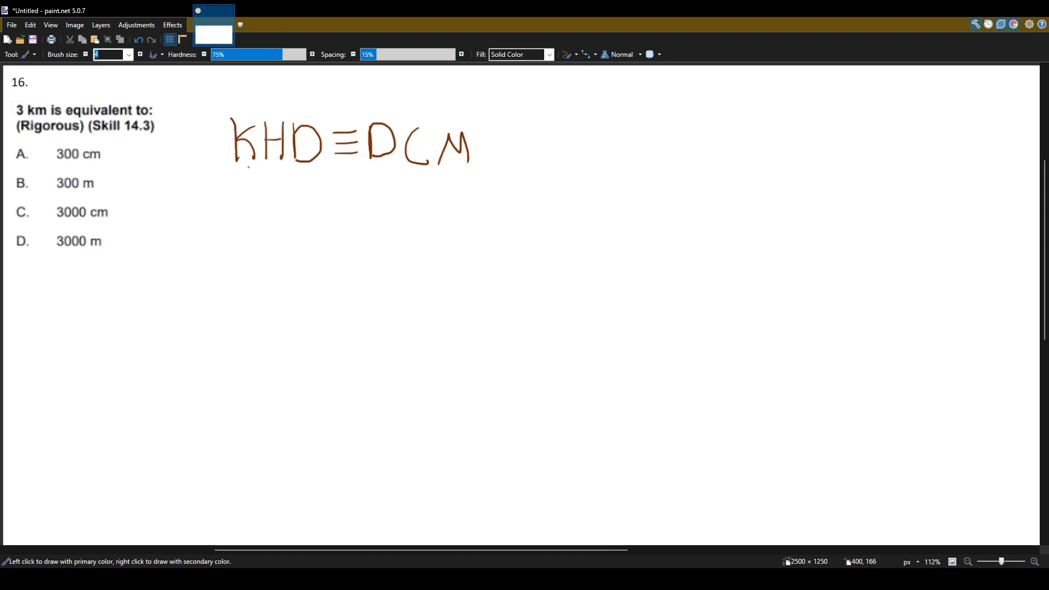
- Write Kilo with a label line above K, a line above C, and box meter over the equals
left_click_drag(243, 173, 250, 184)
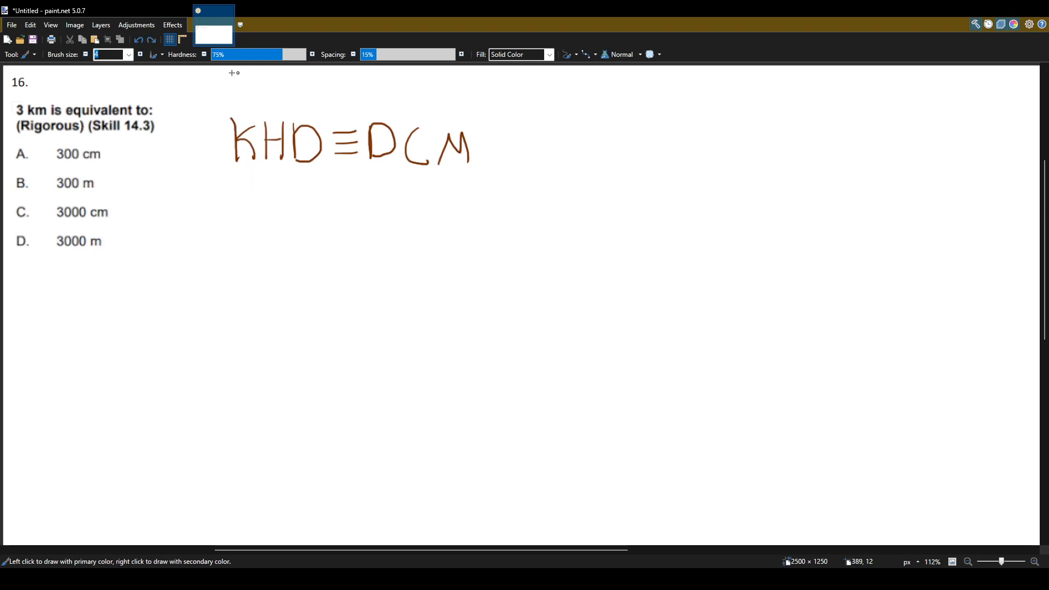
left_click_drag(227, 111, 259, 110)
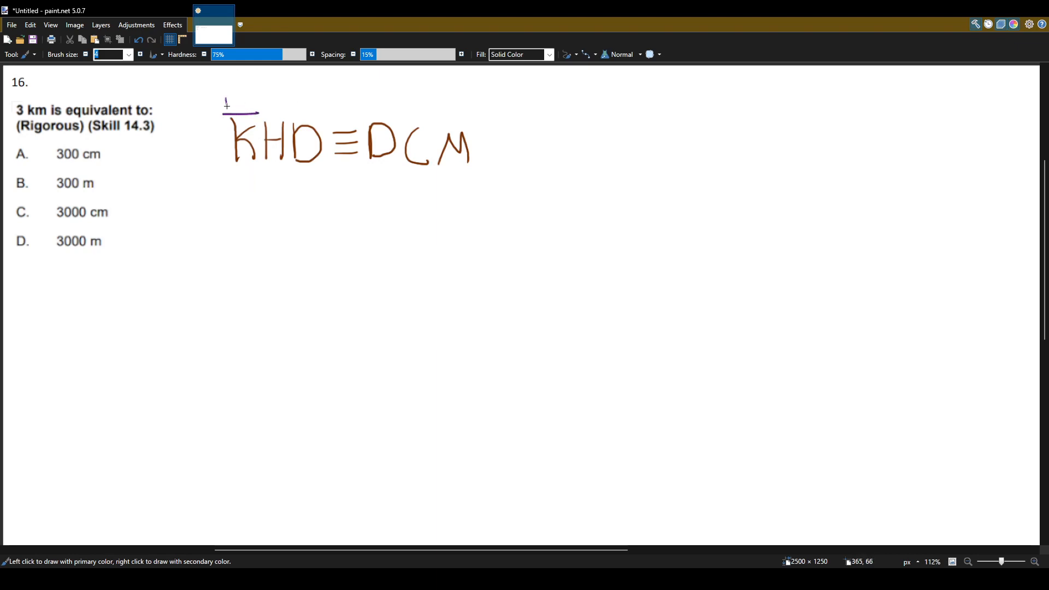
left_click_drag(228, 100, 256, 107)
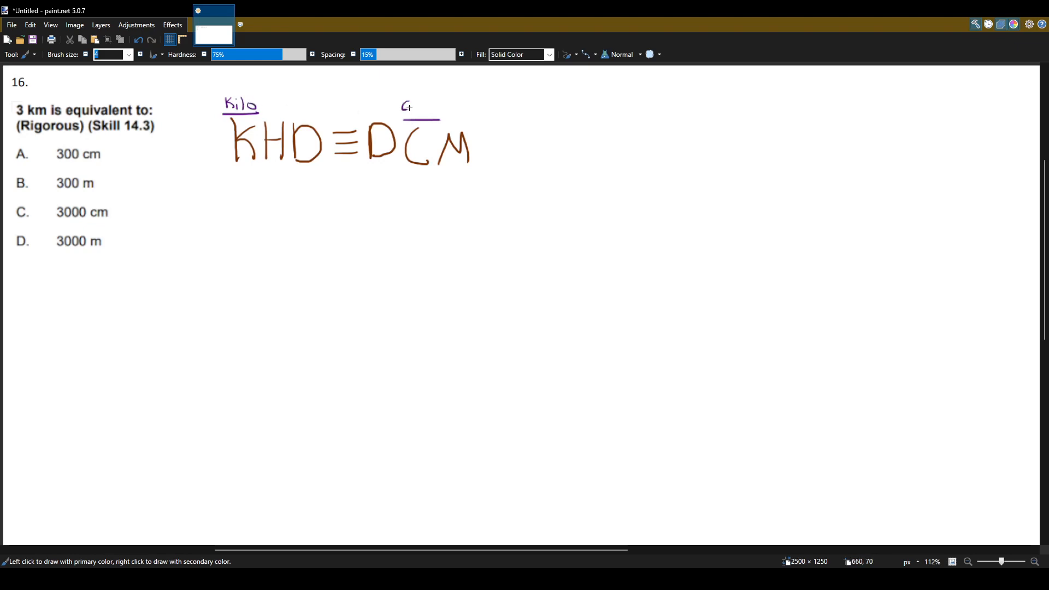
left_click_drag(402, 107, 428, 110)
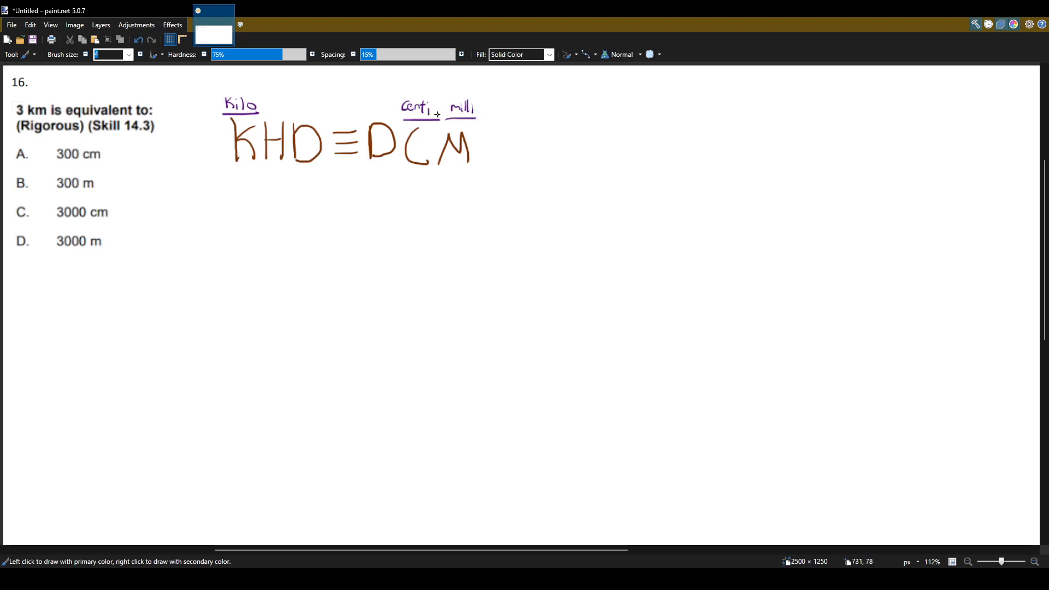
mouse_move(330, 110)
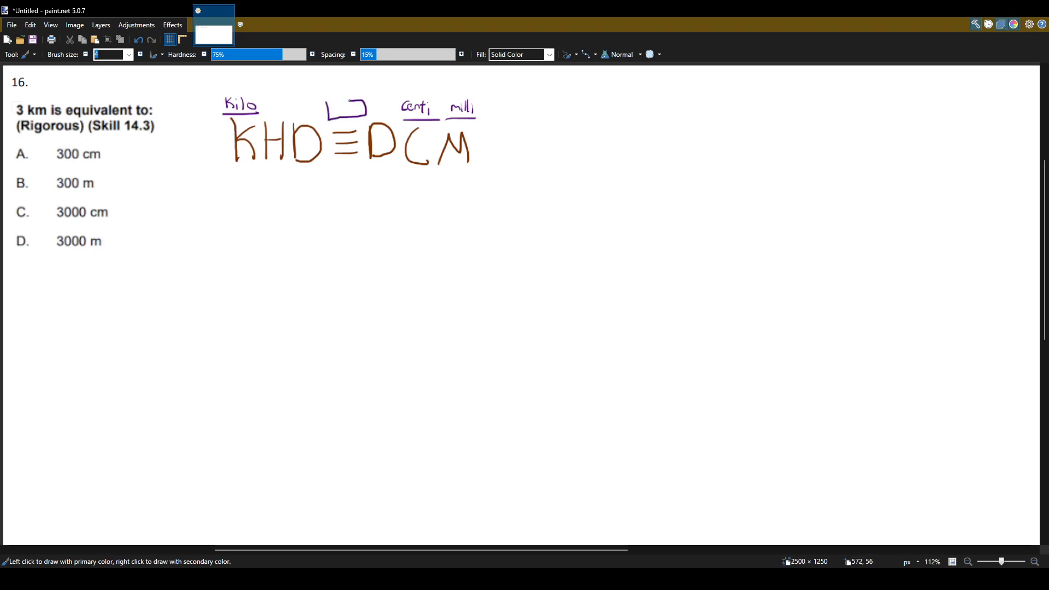
left_click_drag(334, 110, 355, 110)
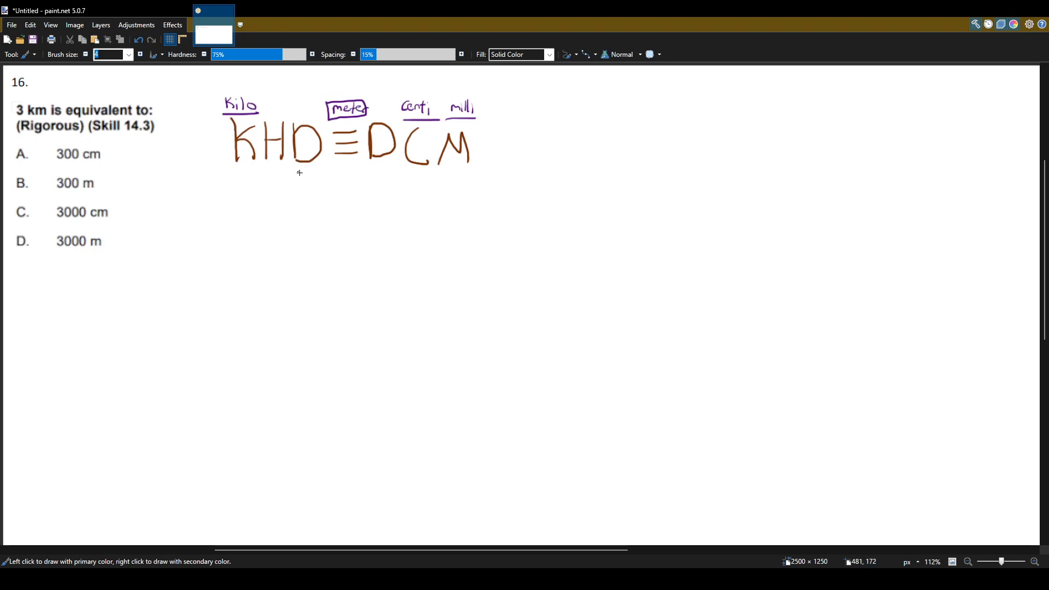
mouse_move(239, 176)
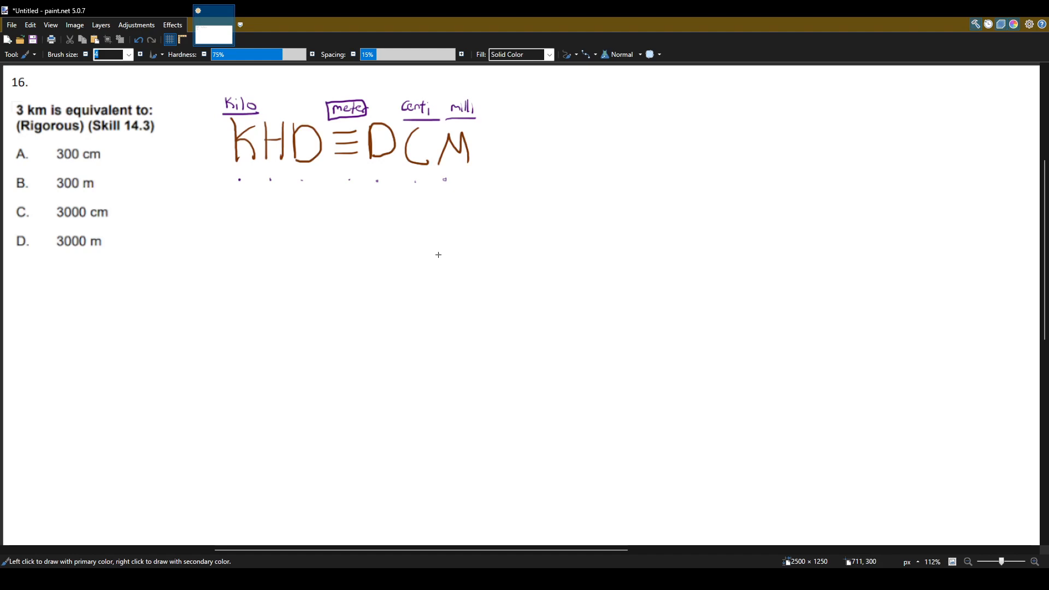
mouse_move(187, 307)
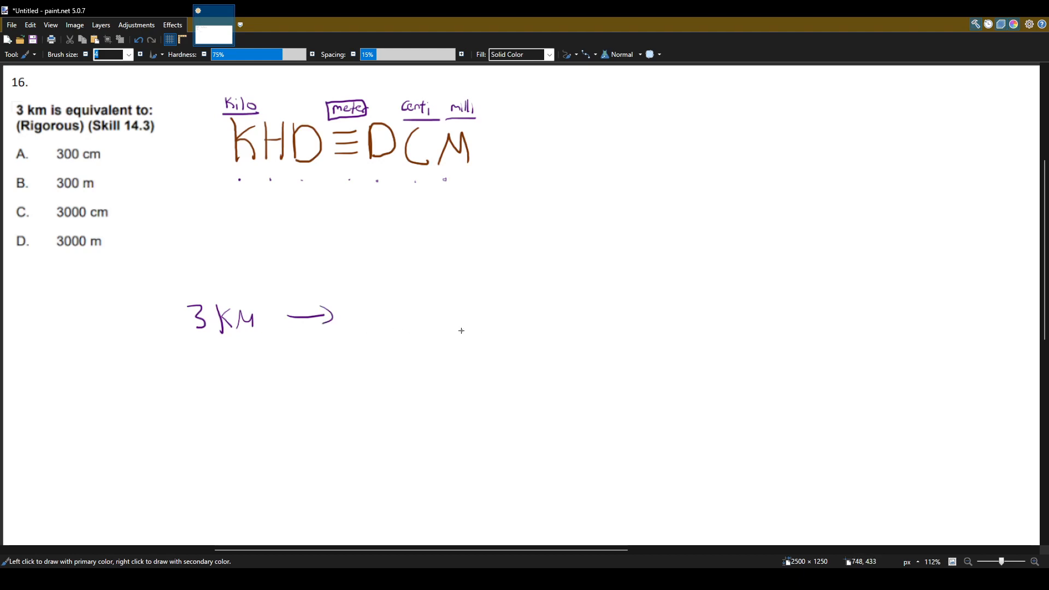
mouse_move(567, 322)
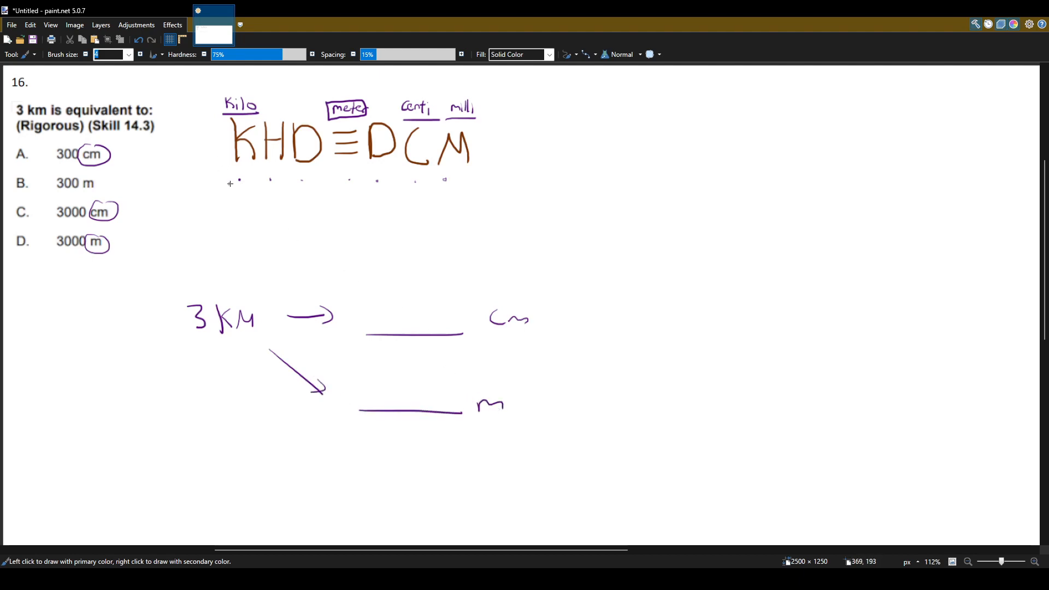
mouse_move(238, 183)
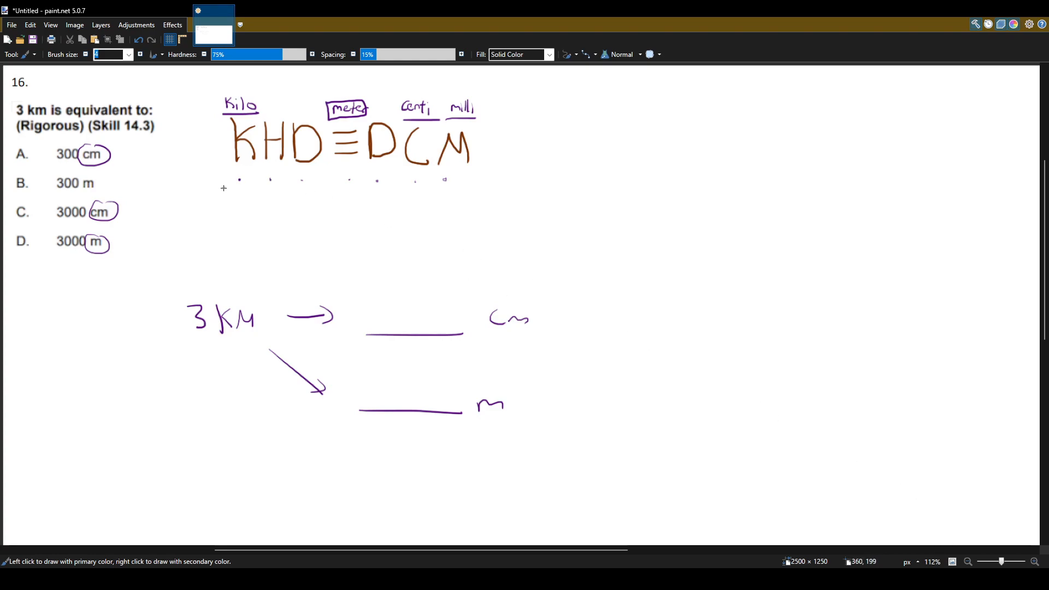
- Draw hop arrows from K toward the meter position beneath the mnemonic
left_click_drag(238, 181, 304, 197)
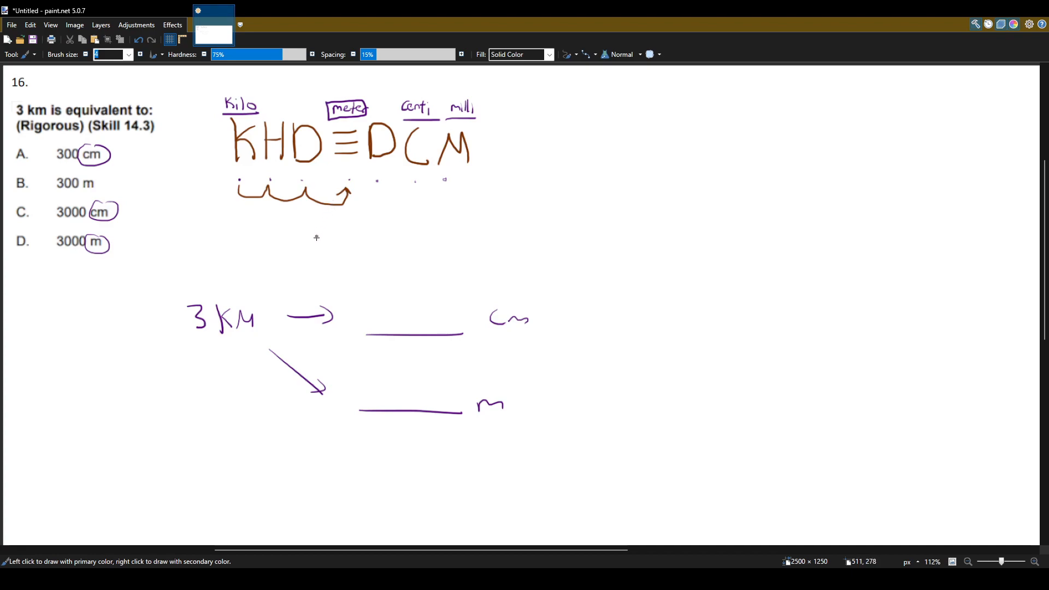
mouse_move(371, 299)
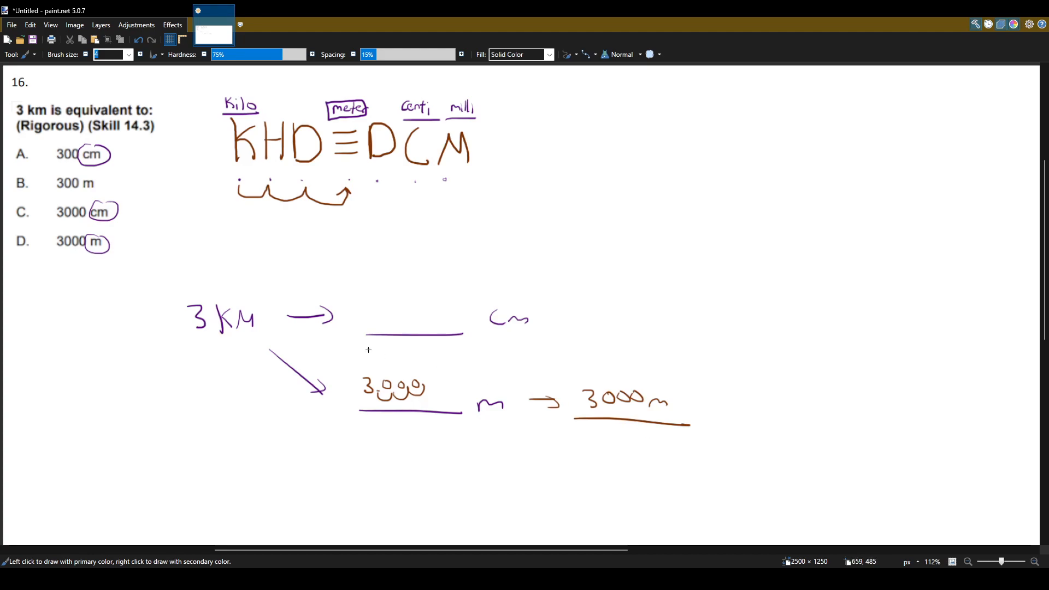
mouse_move(22, 251)
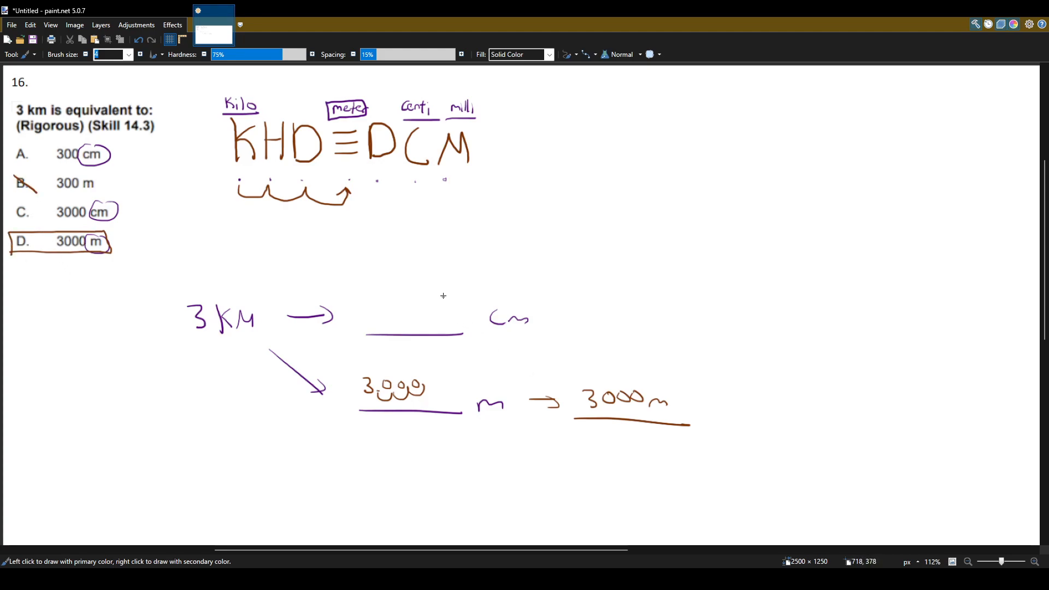
mouse_move(774, 403)
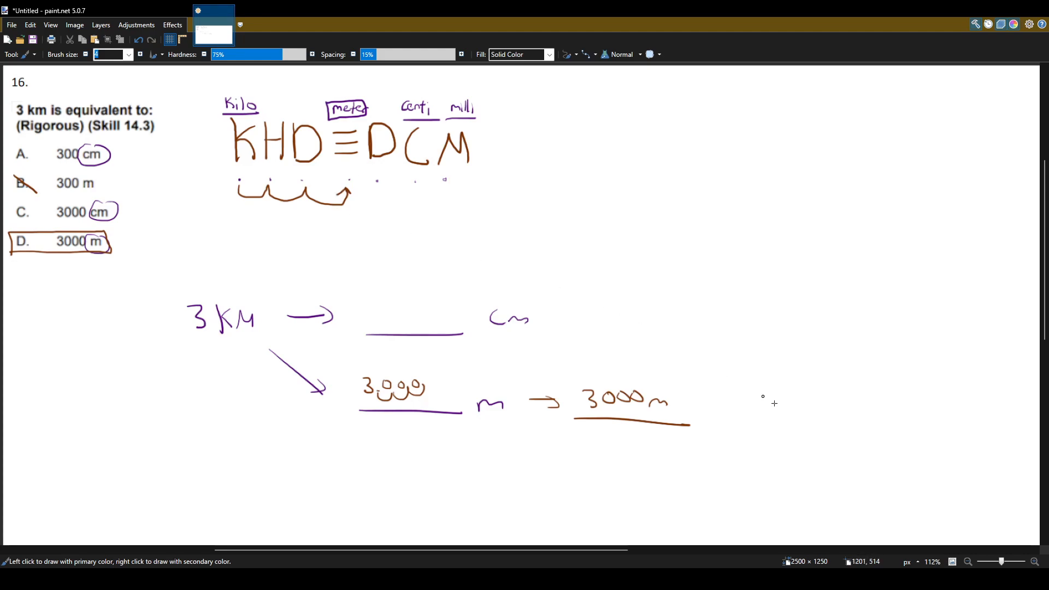
mouse_move(1009, 523)
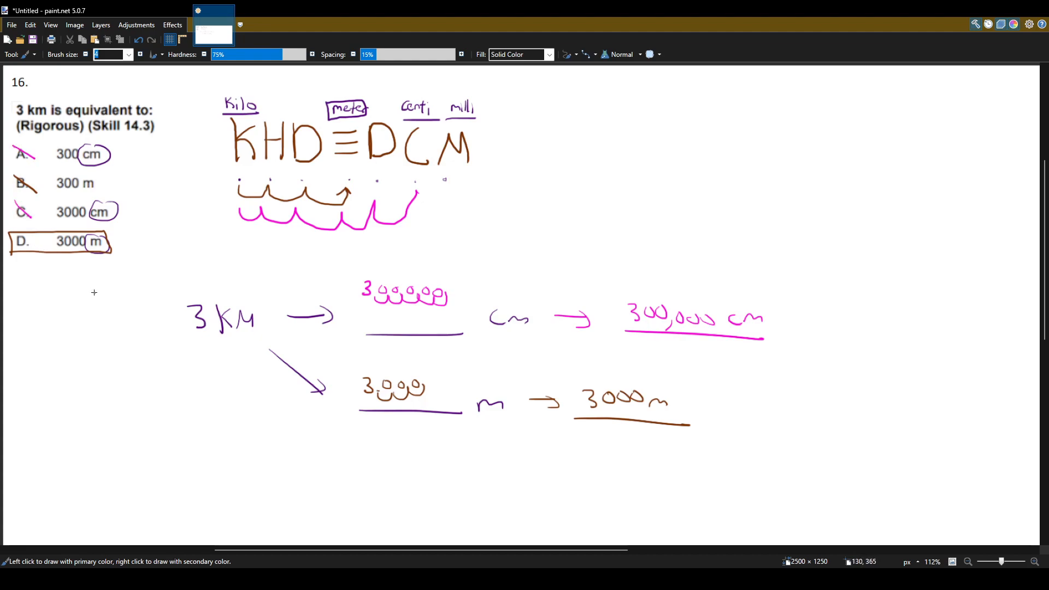
mouse_move(47, 127)
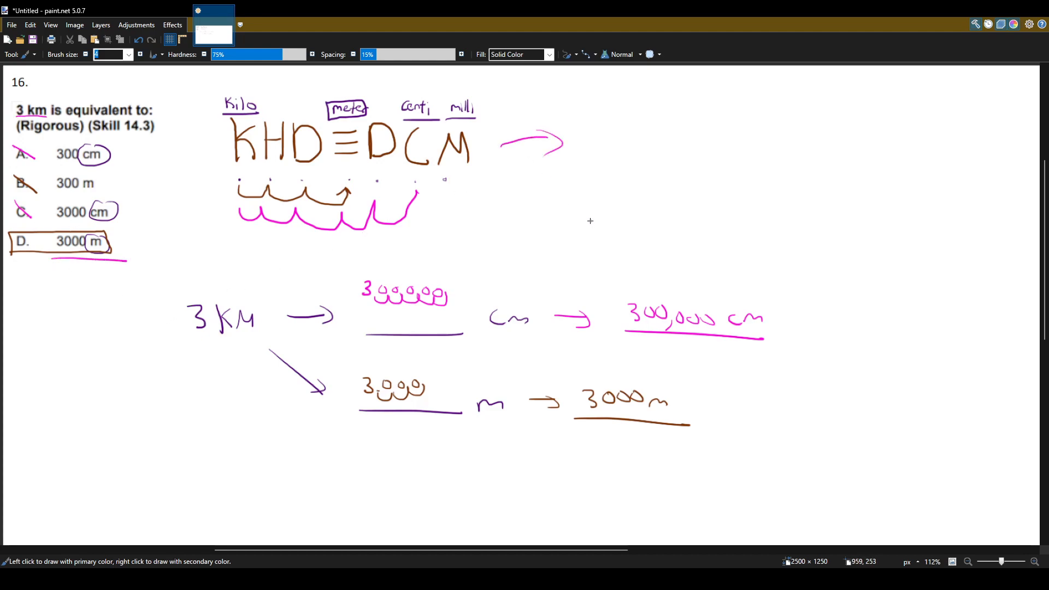
mouse_move(960, 537)
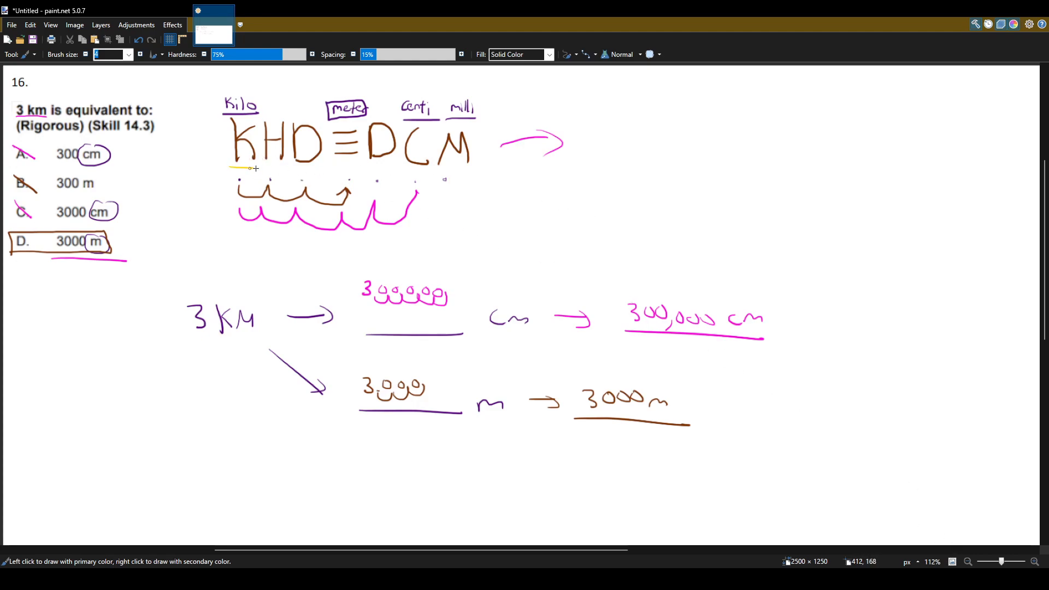
- Underline the letter H of the mnemonic in yellow
left_click_drag(231, 171, 318, 172)
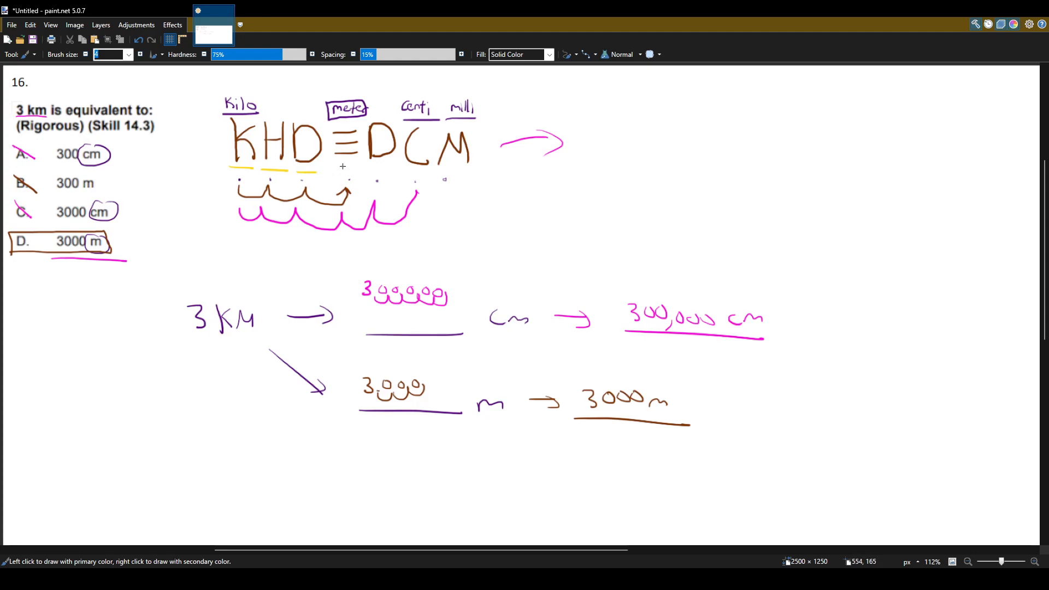